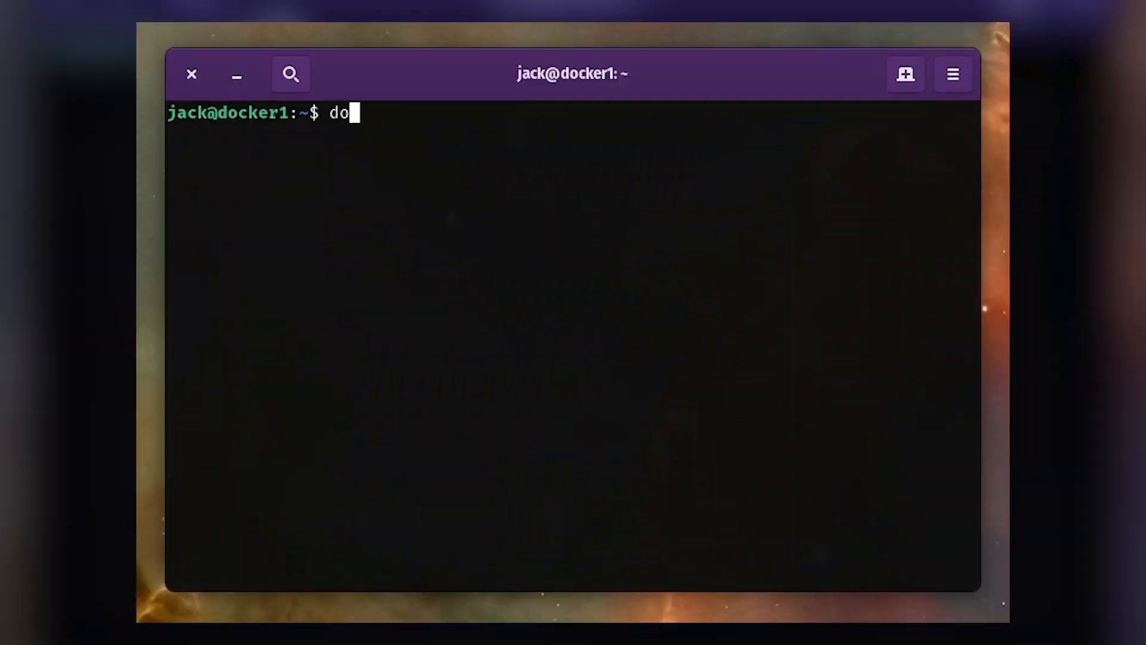
Partly type a 'docker service create --name nginx' command
type("cker service")
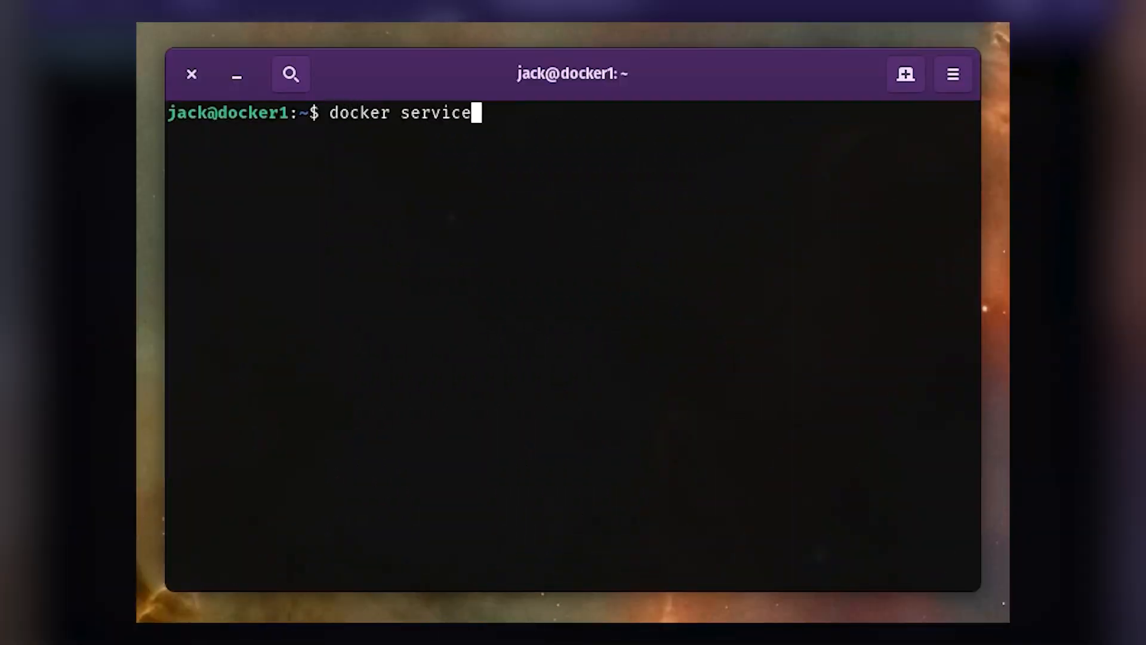
type("create --")
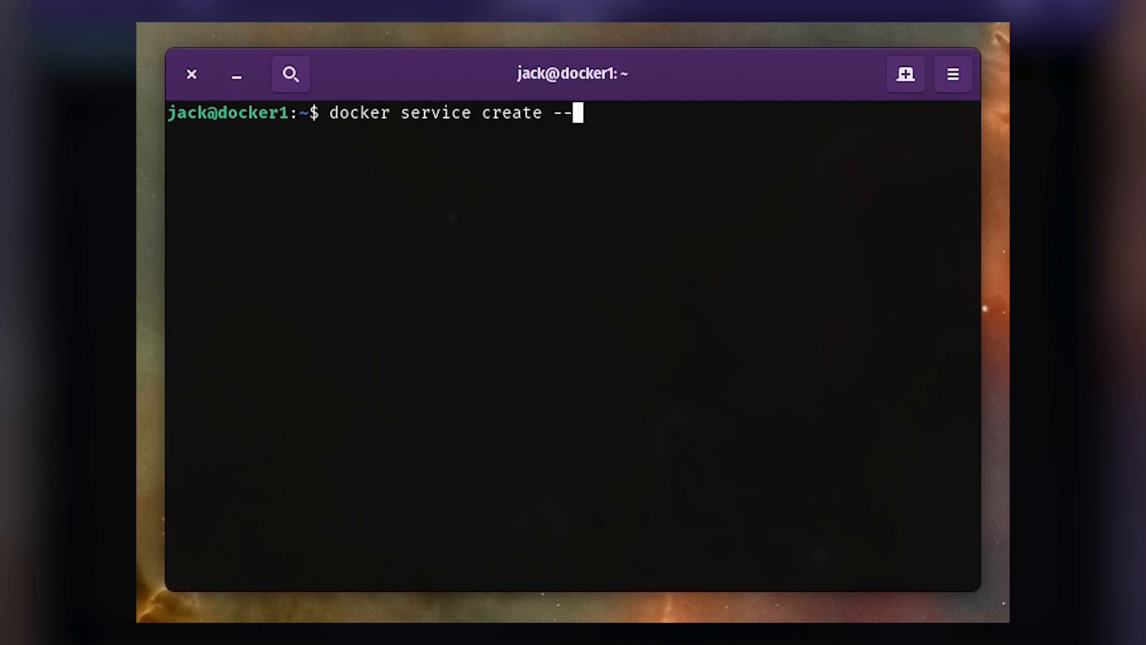
type("name nginx")
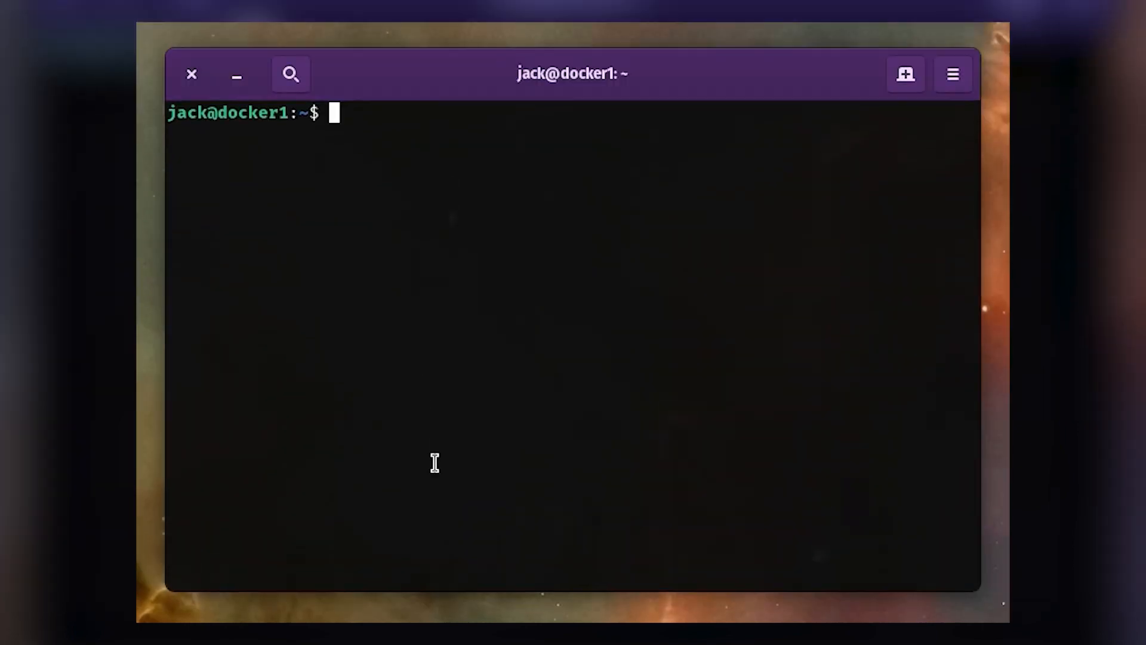
List the Swarm services (nginx_test, registry, test-service, test-service1) and begin a new create command
type("docker service ls")
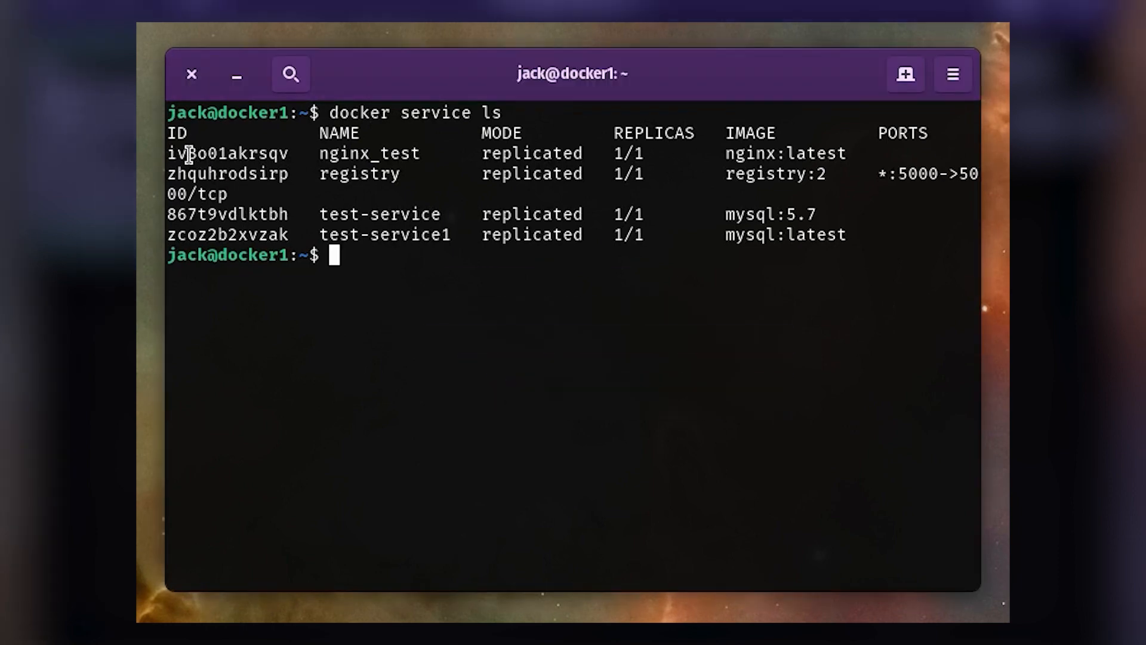
left_click_drag(169, 153, 563, 153)
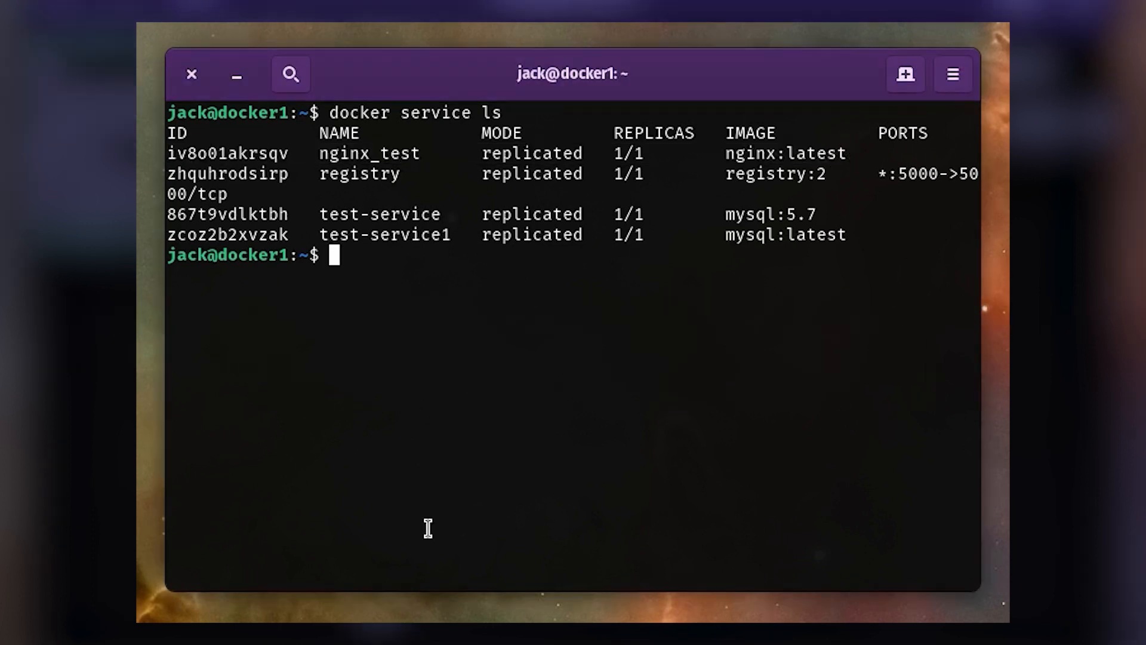
type("docker service create")
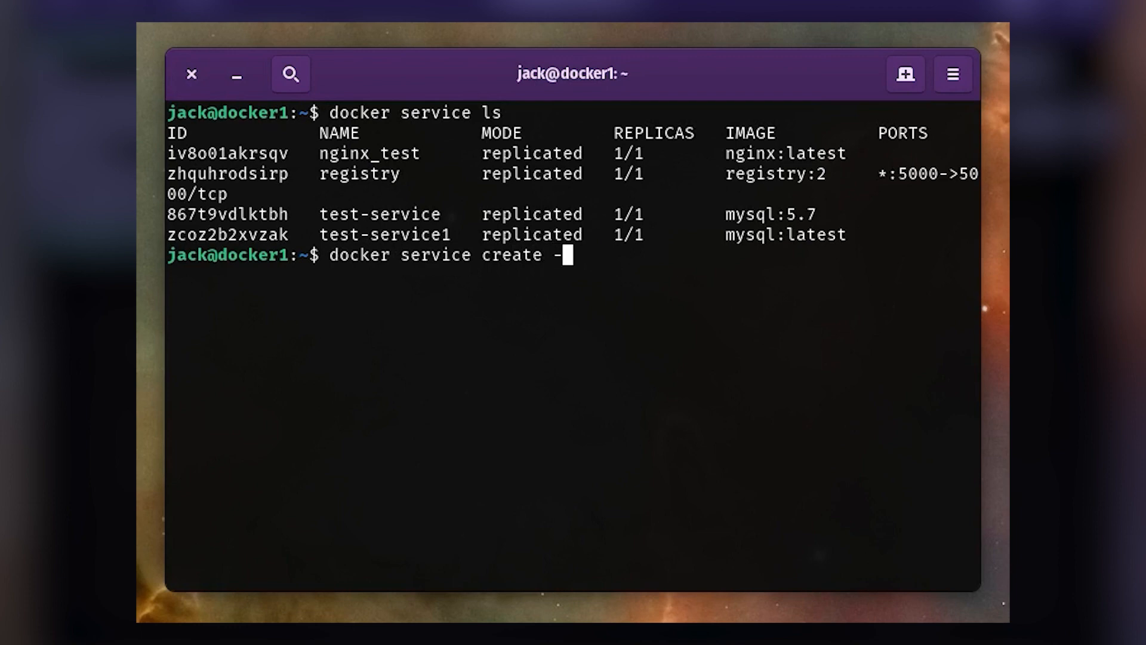
Create the nginx3nodes service from the nginx image with 3 replicas
type("-replicas")
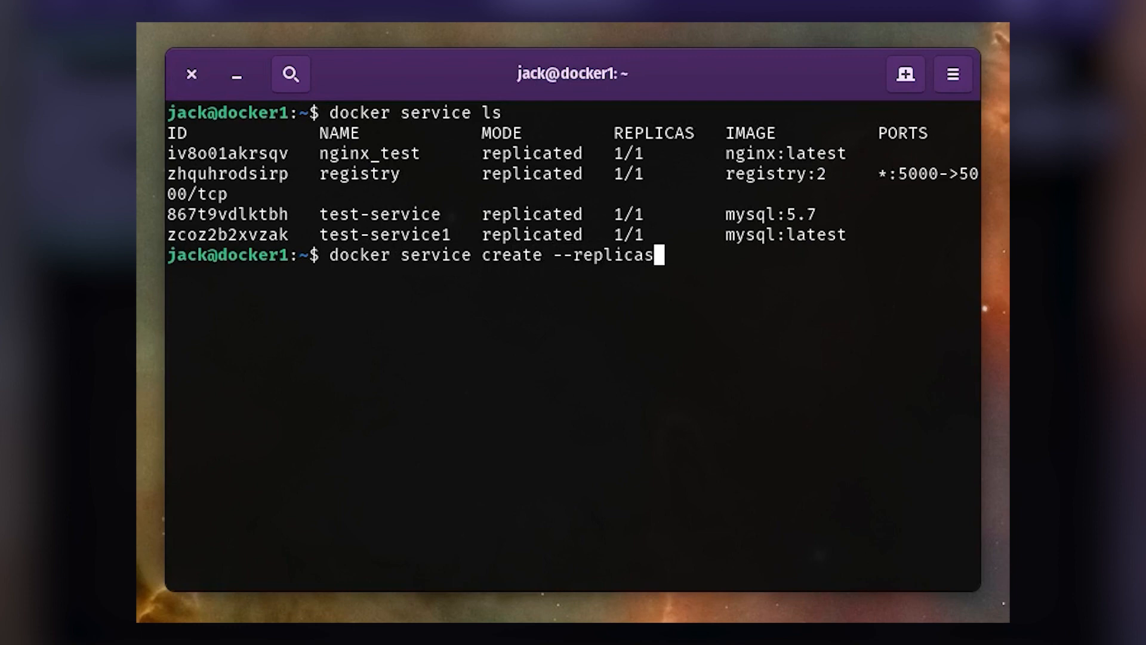
type("3 --name ngin")
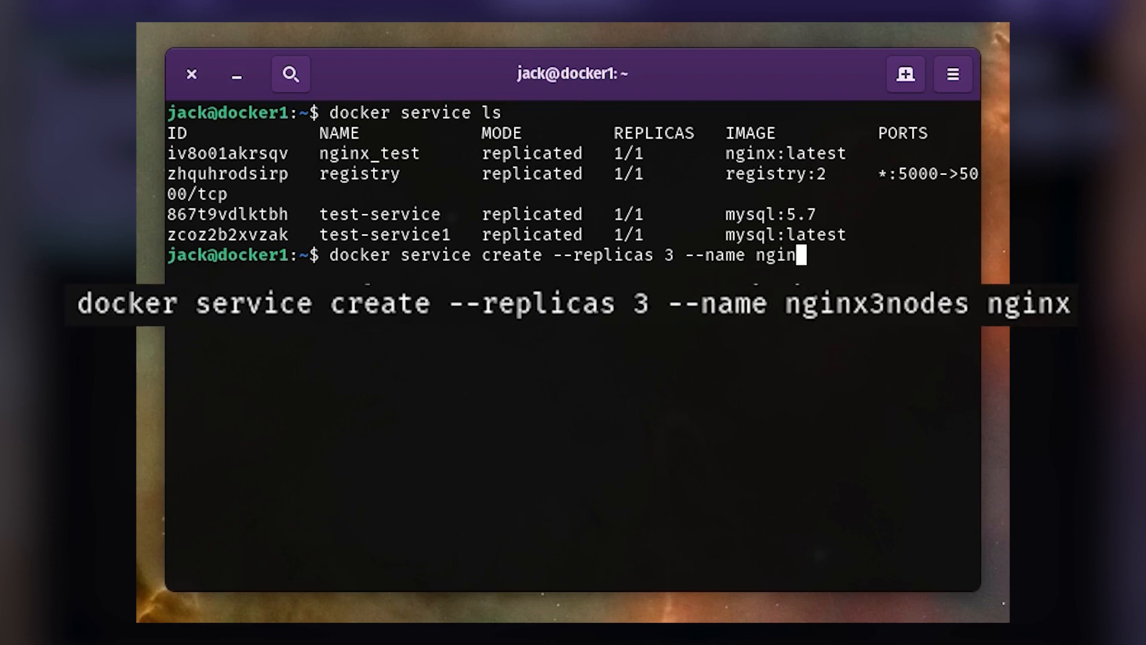
type("x3nodes nginx")
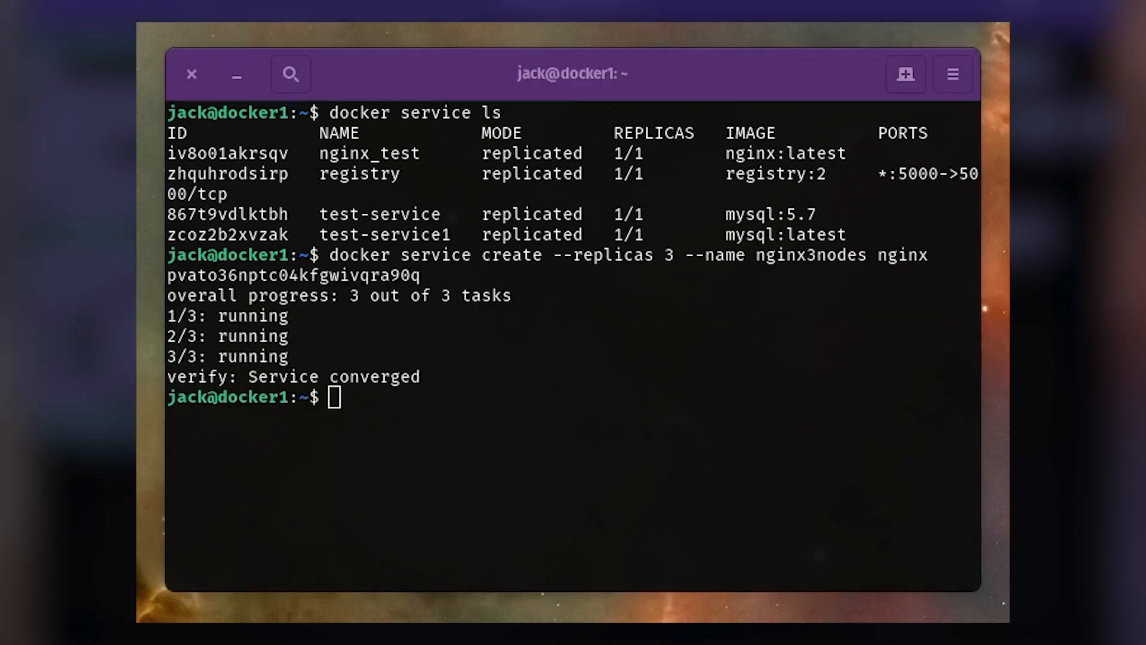
Run 'docker service ls' to confirm nginx3nodes at 3/3 replicas
type("docker")
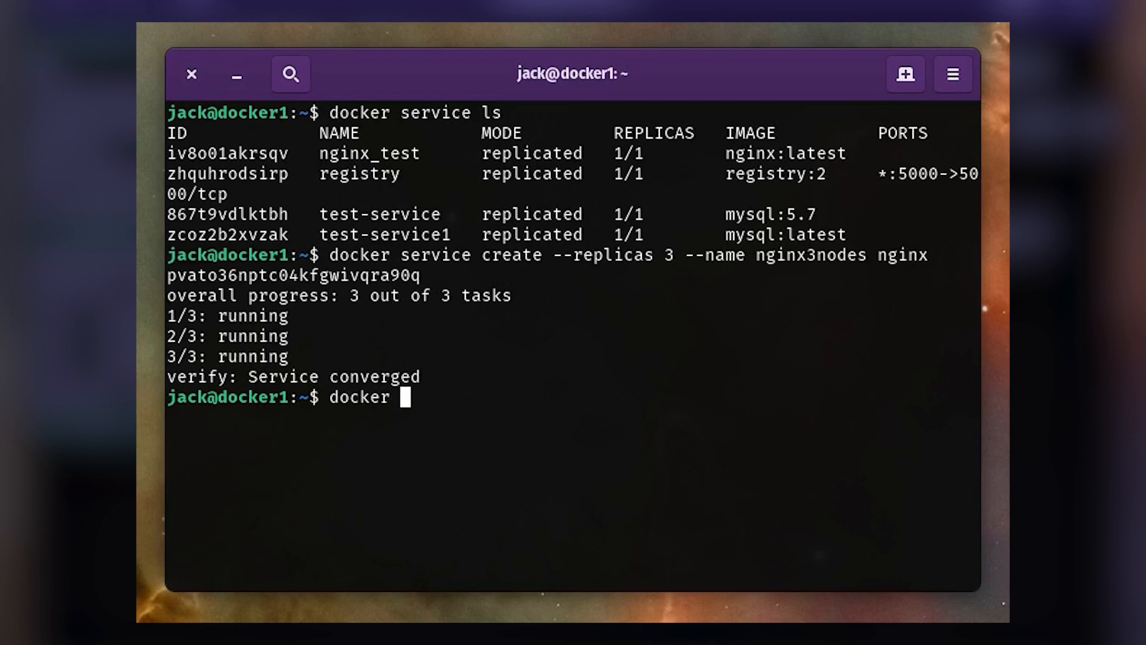
type("service ls")
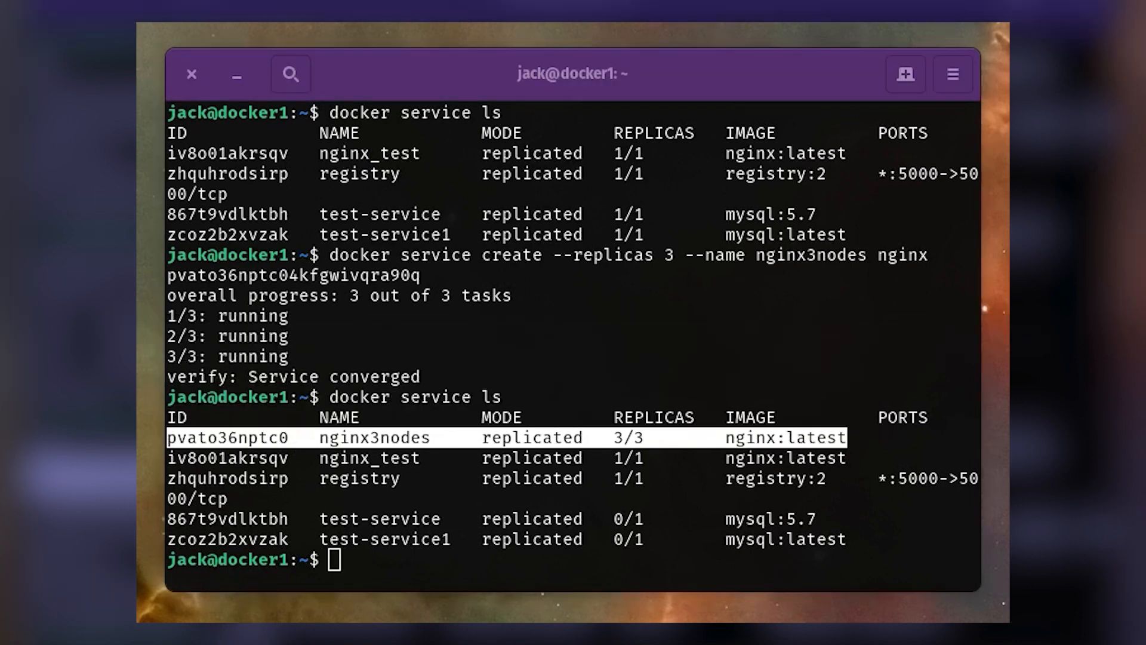
Type 'docker service scale nginx3nodes=' at the prompt, leaving the replica count blank
type("doc")
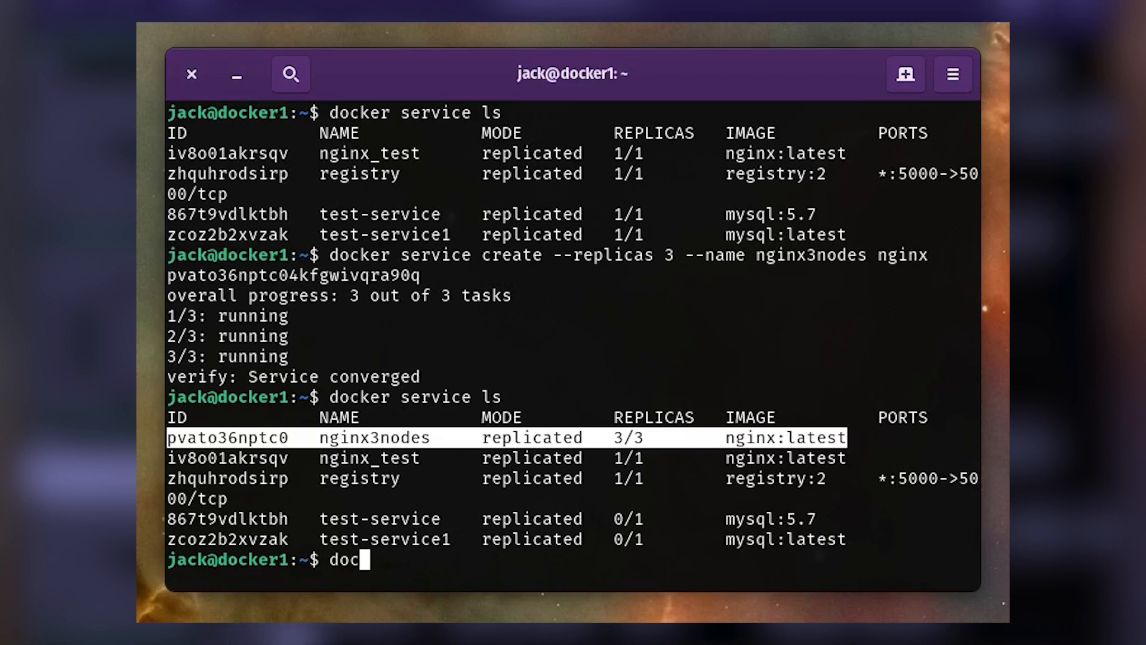
type("ker service scale n")
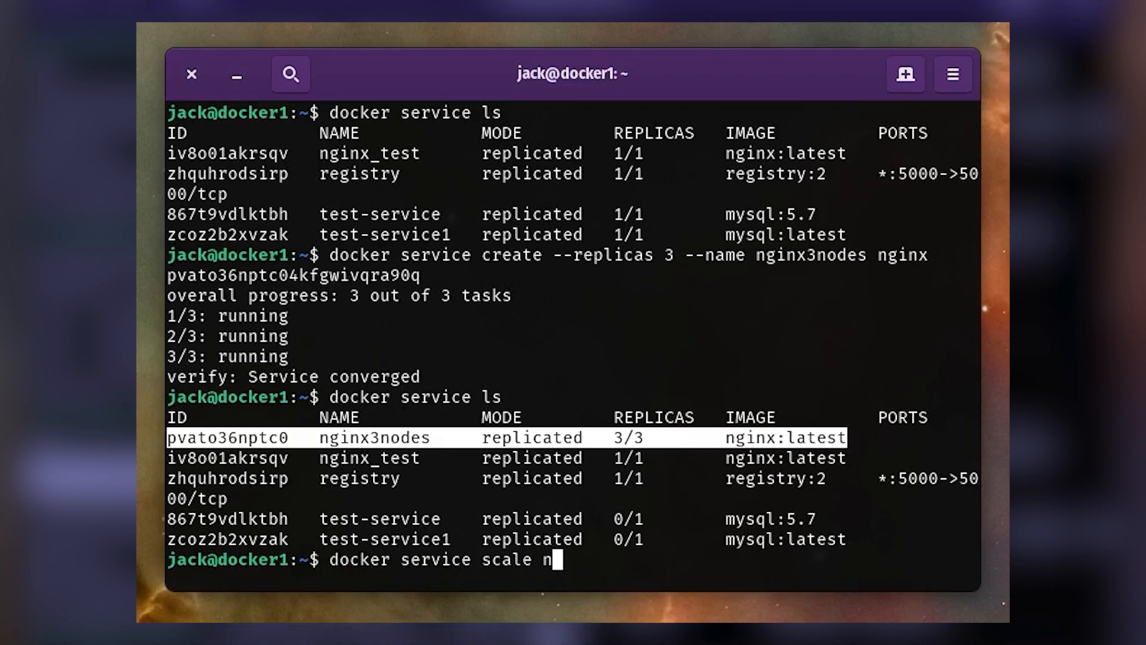
type("ginx")
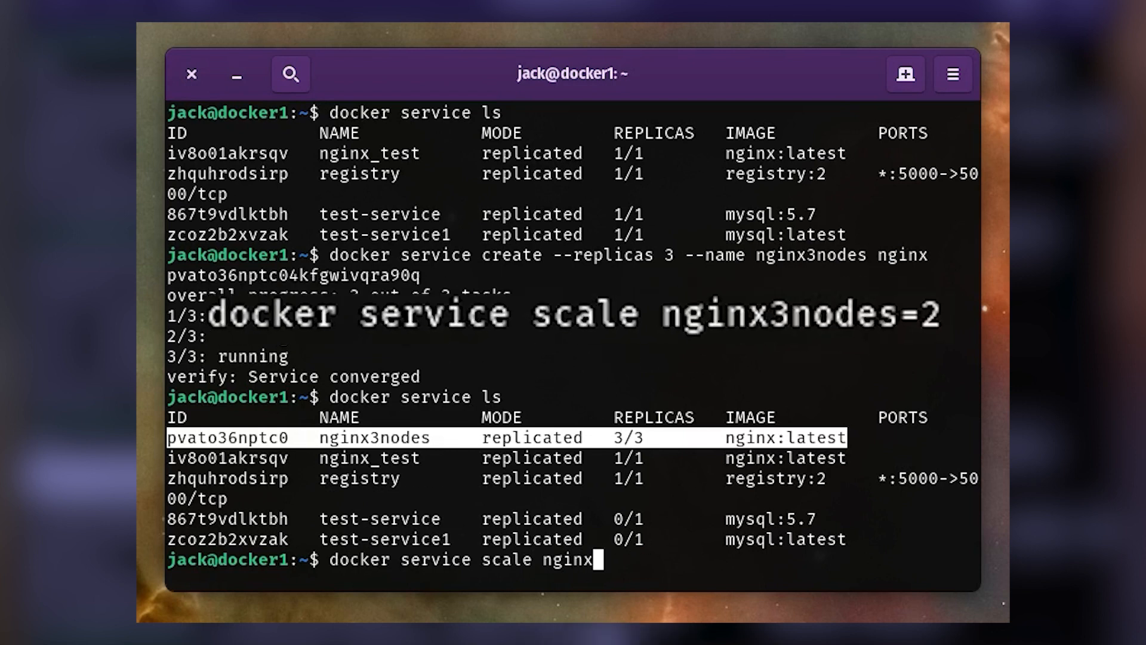
type("3nodes=")
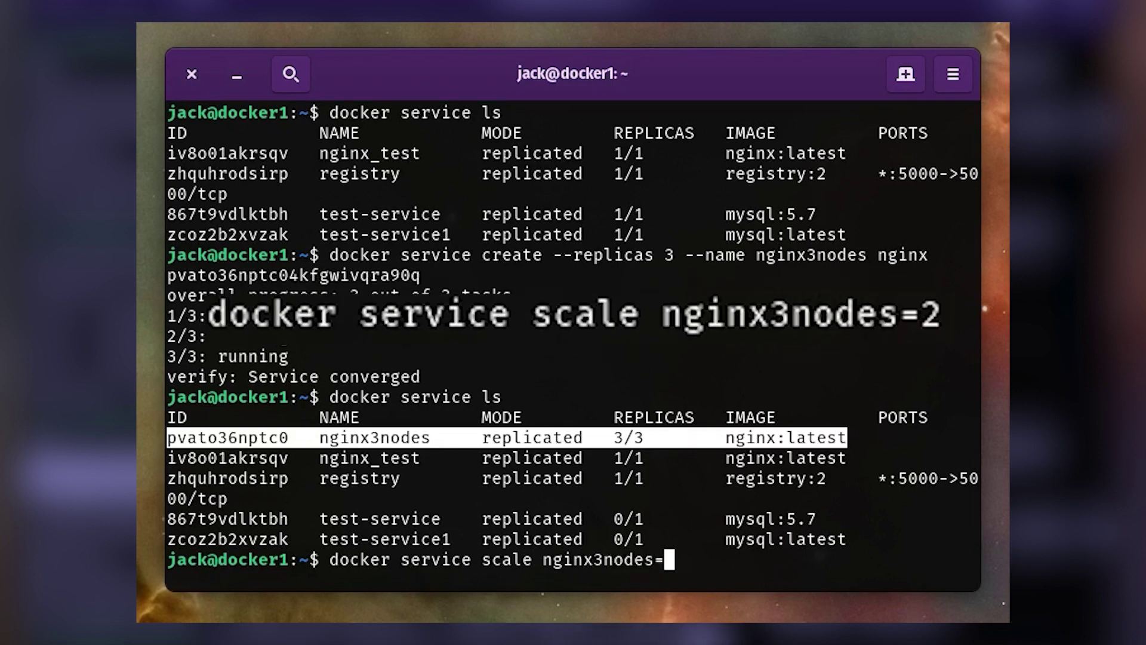